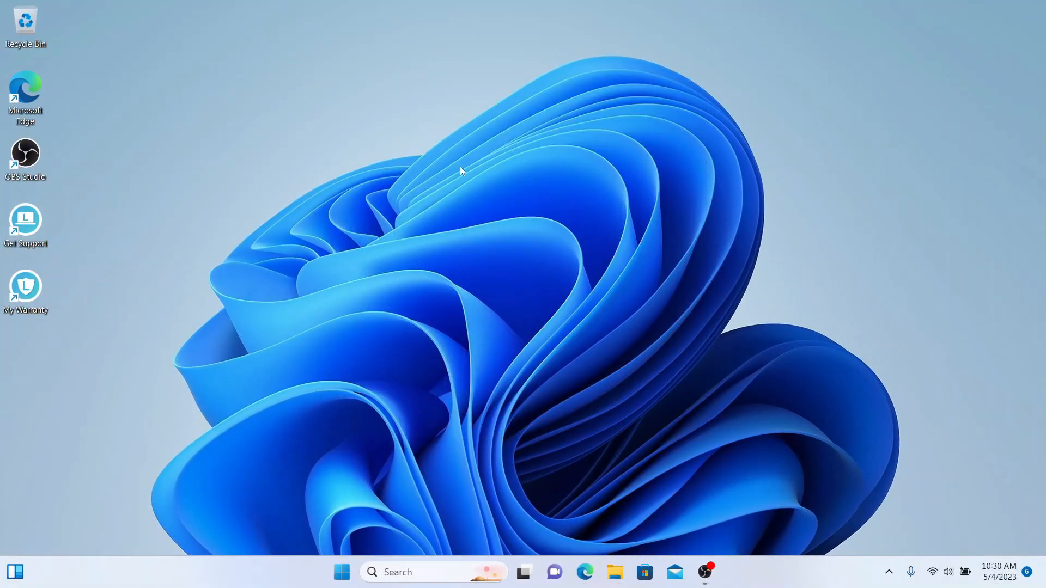
mouse_move(333, 96)
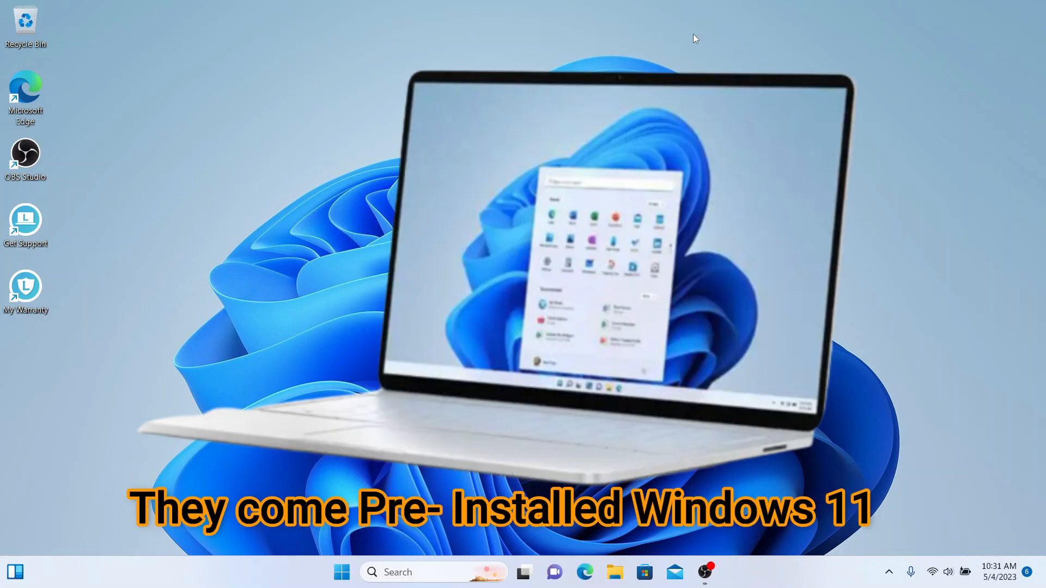
mouse_move(308, 82)
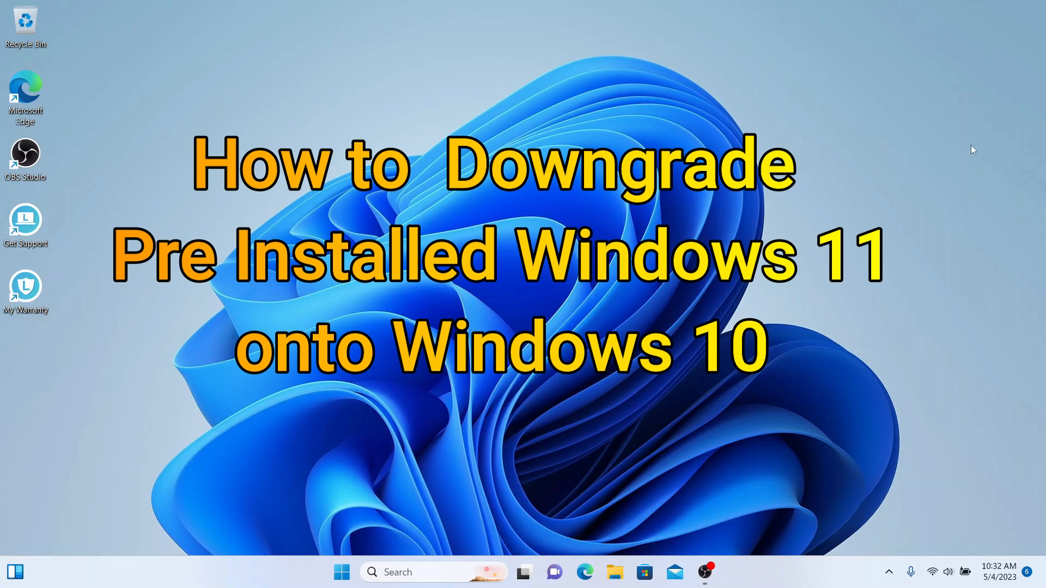
mouse_move(458, 396)
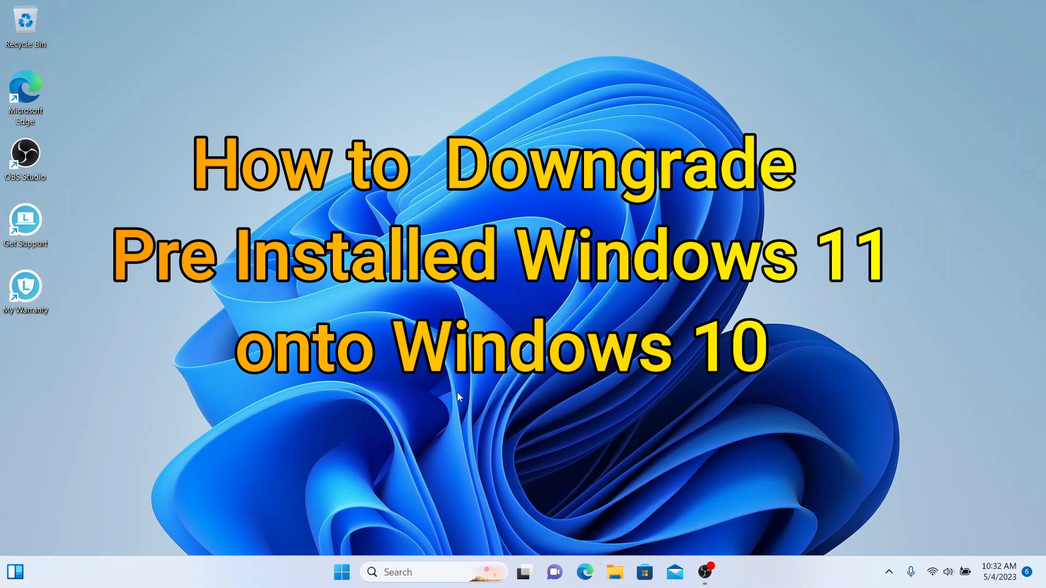
mouse_move(627, 141)
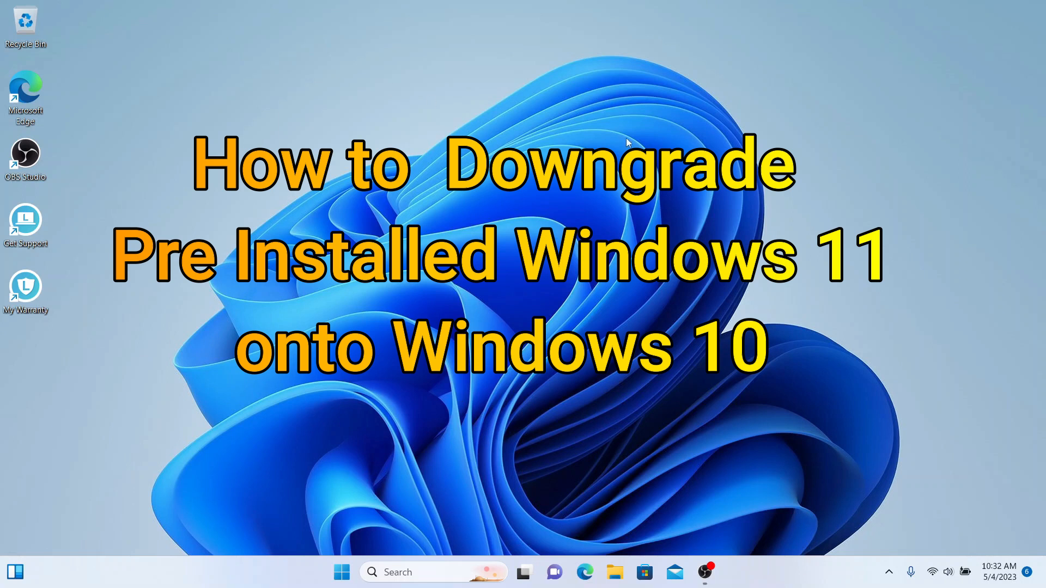
mouse_move(383, 190)
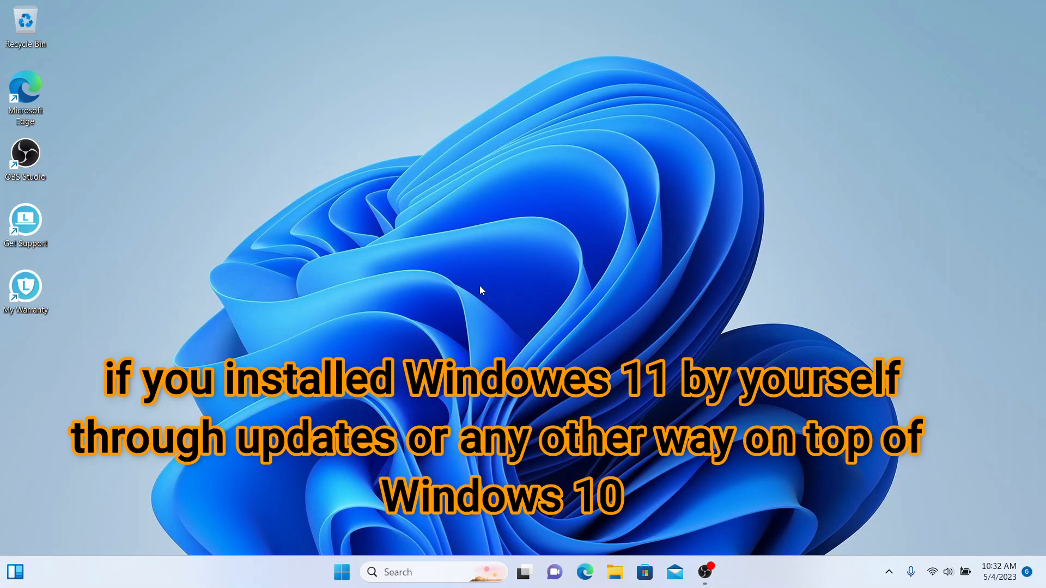
mouse_move(527, 318)
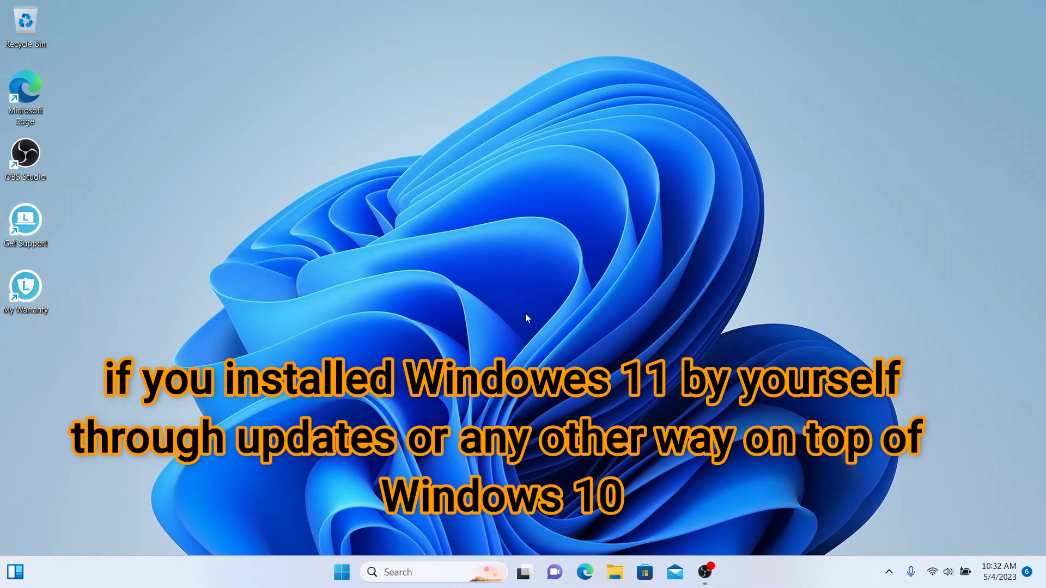
mouse_move(538, 194)
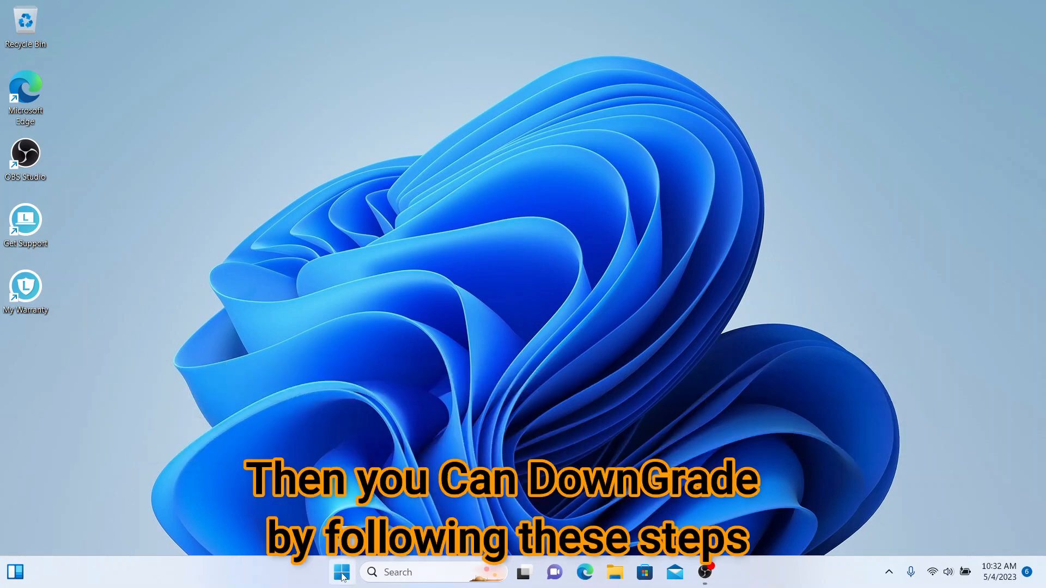
Reach the Recovery page via Start, Settings, Windows Update and Advanced options
click(341, 572)
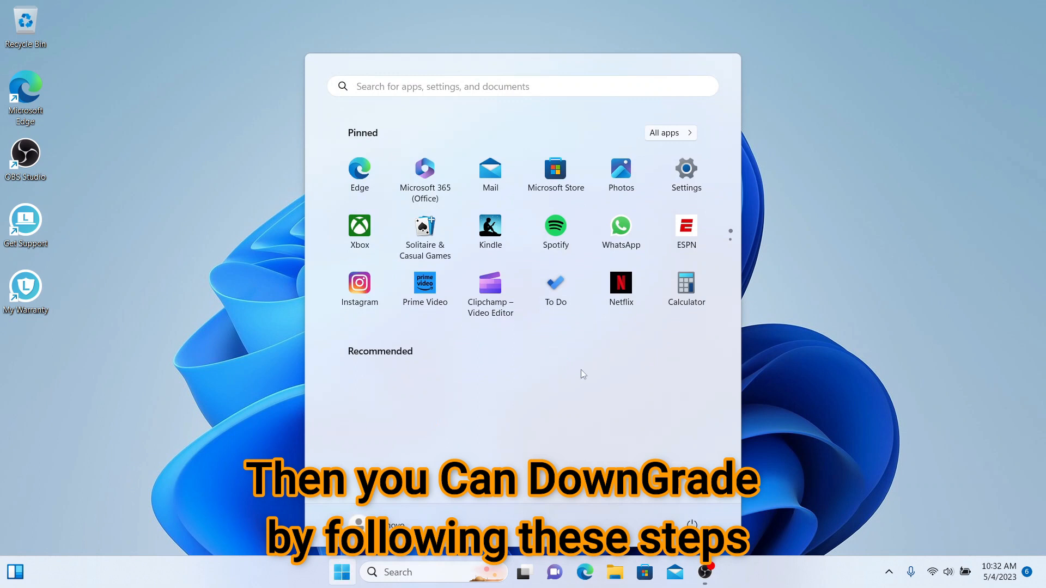
click(685, 170)
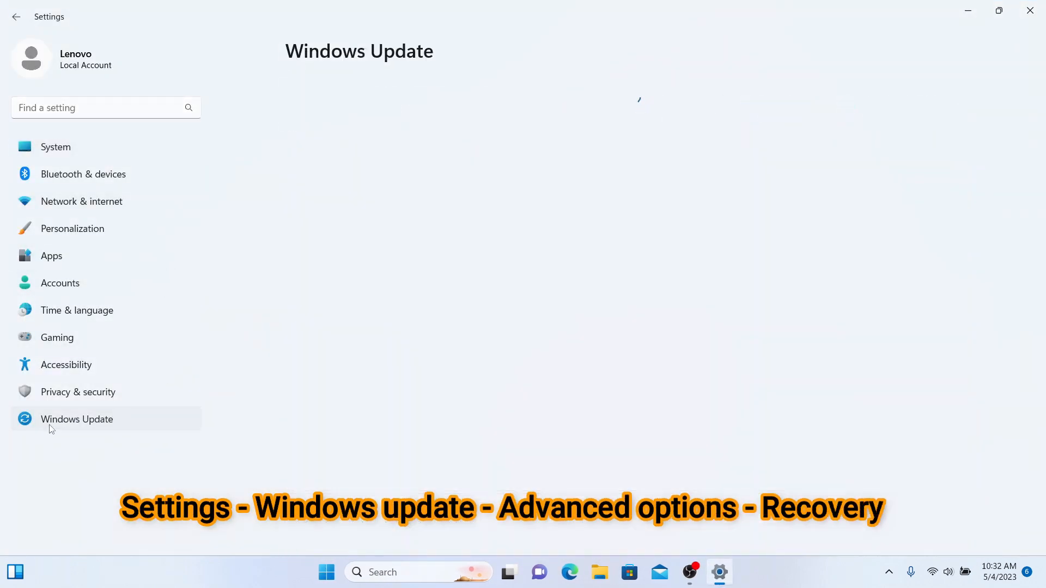
click(76, 419)
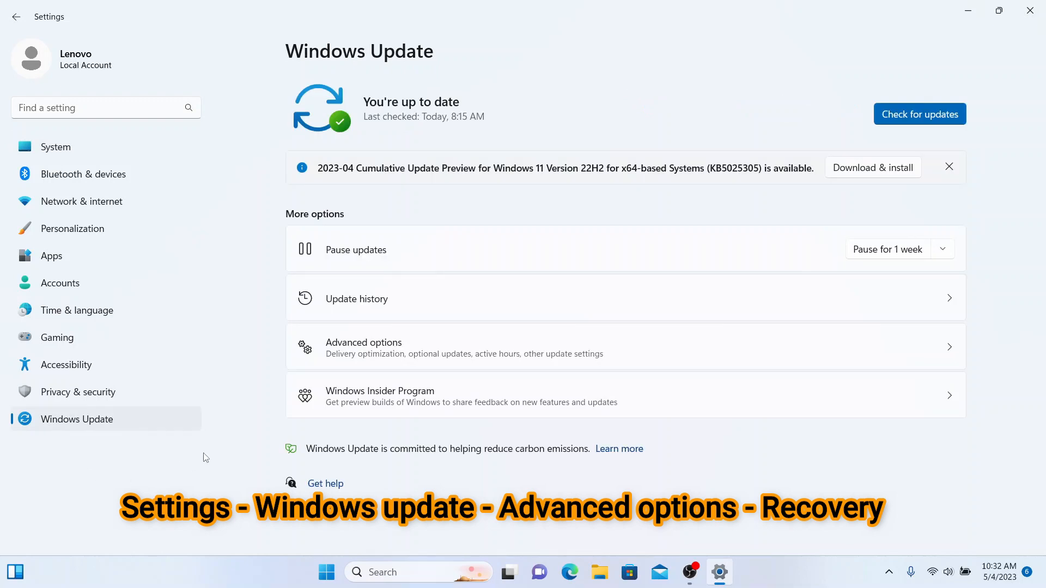
click(364, 346)
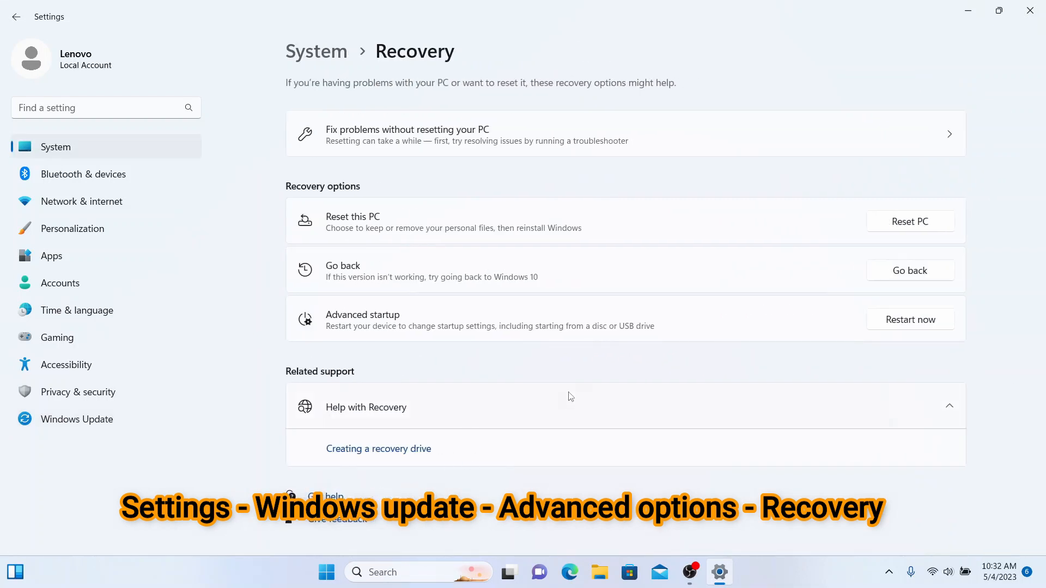
mouse_move(631, 168)
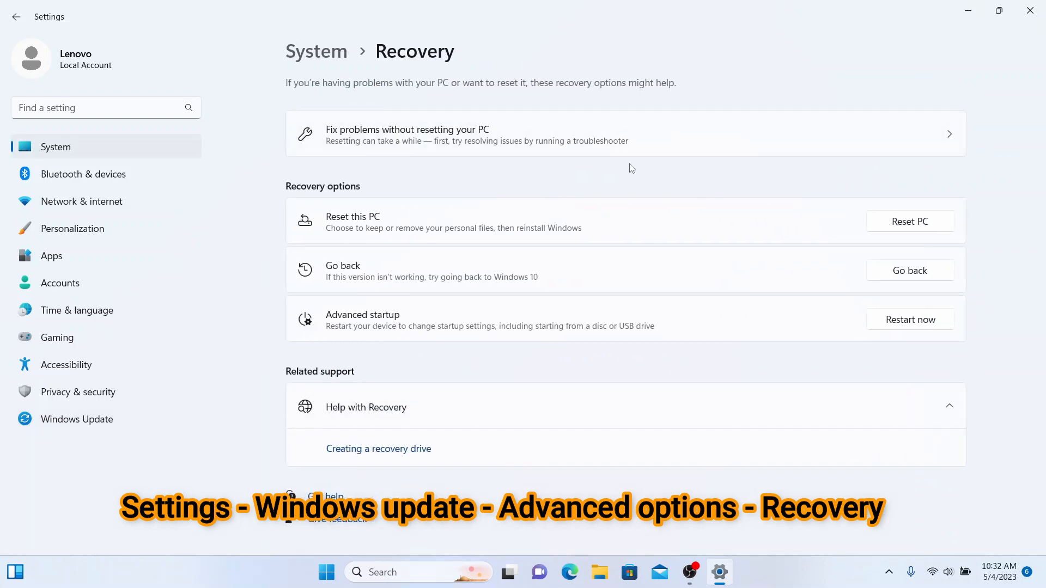
mouse_move(490, 176)
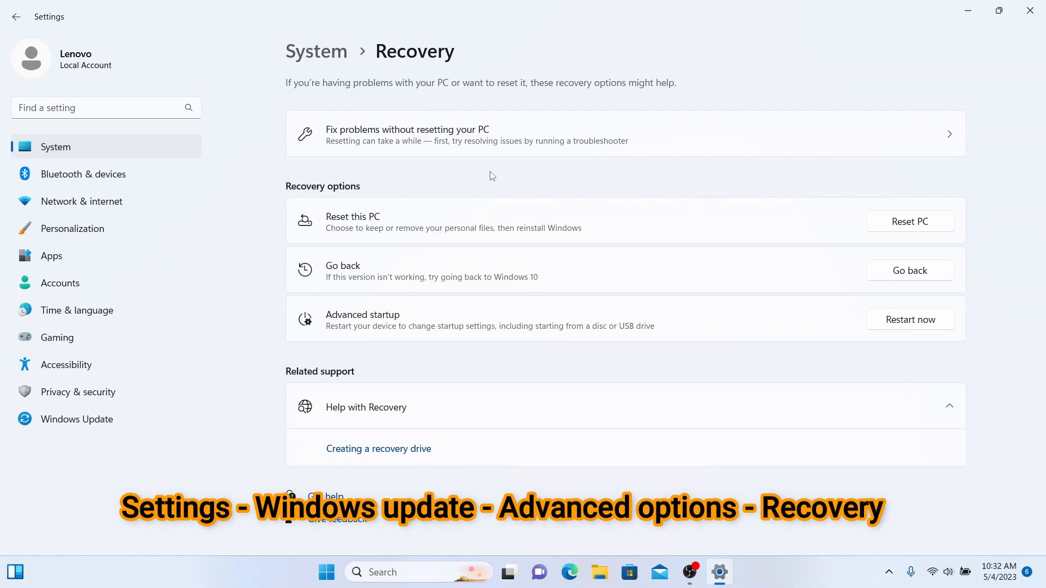
mouse_move(501, 179)
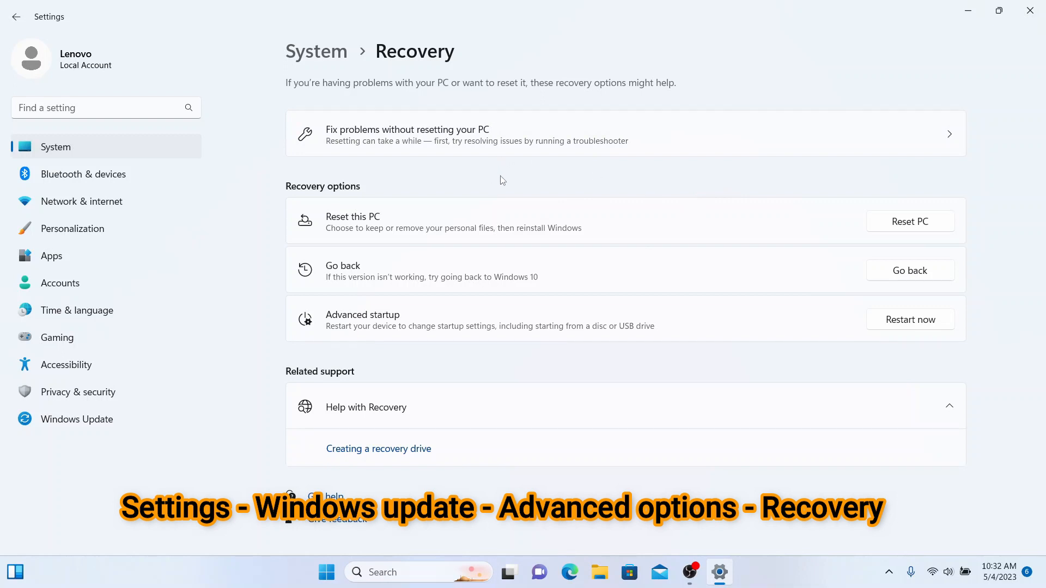
mouse_move(570, 187)
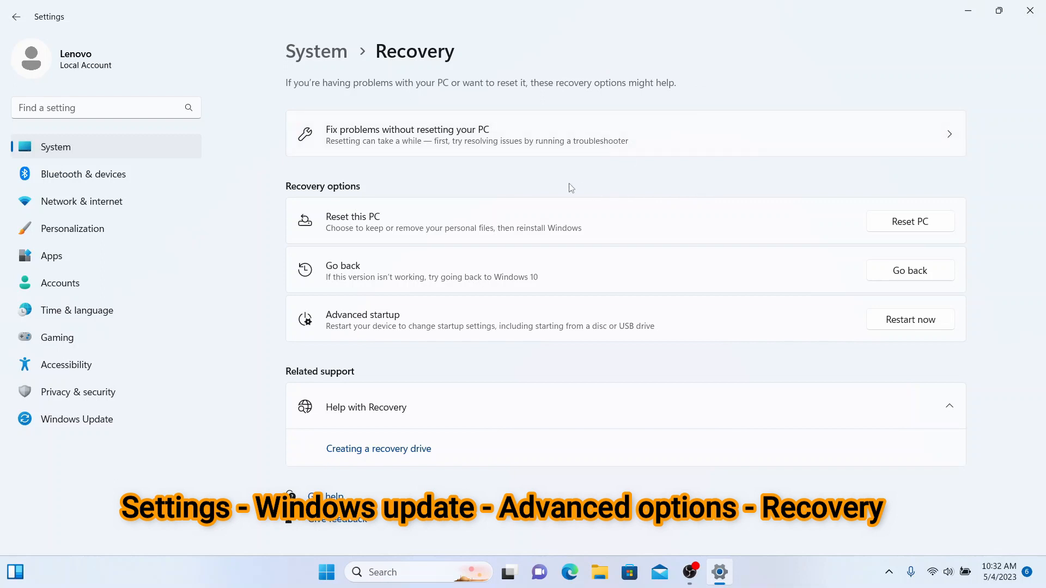
mouse_move(478, 178)
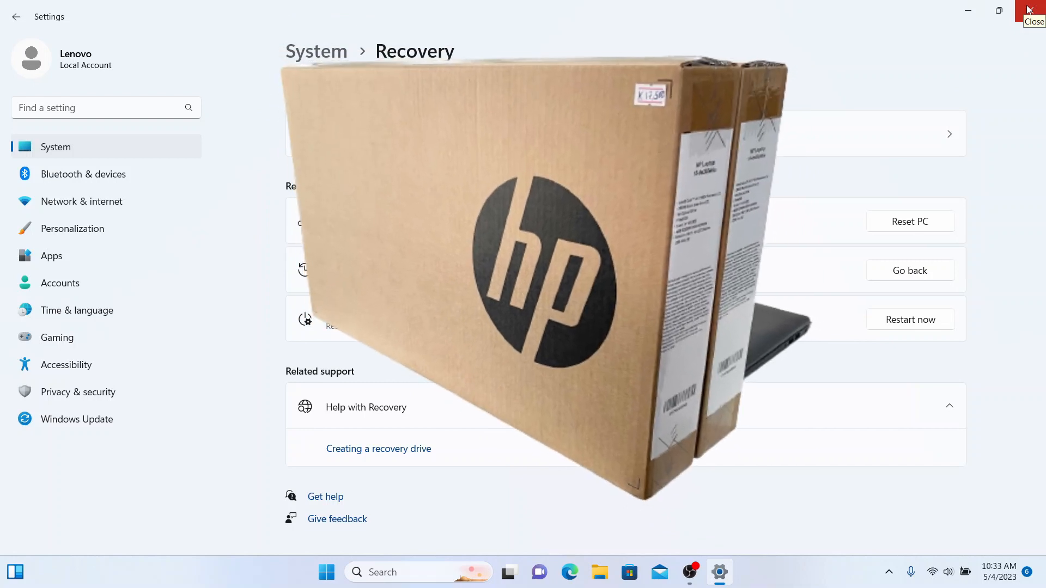
Close the Settings window to return to the Windows 11 desktop
click(1033, 10)
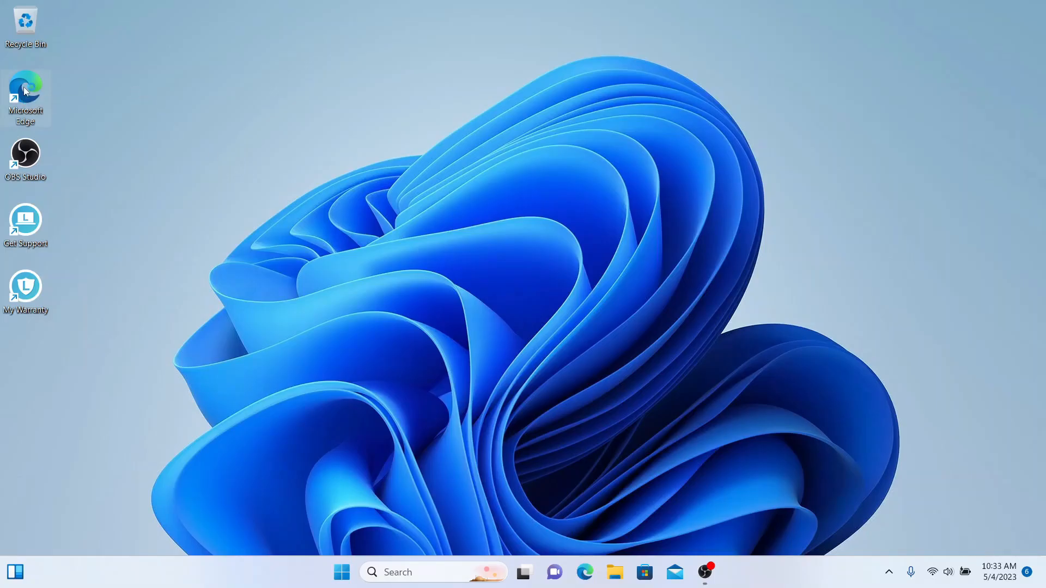
Search Google for 'download Windows 10' and open Microsoft's software-download result
double_click(25, 88)
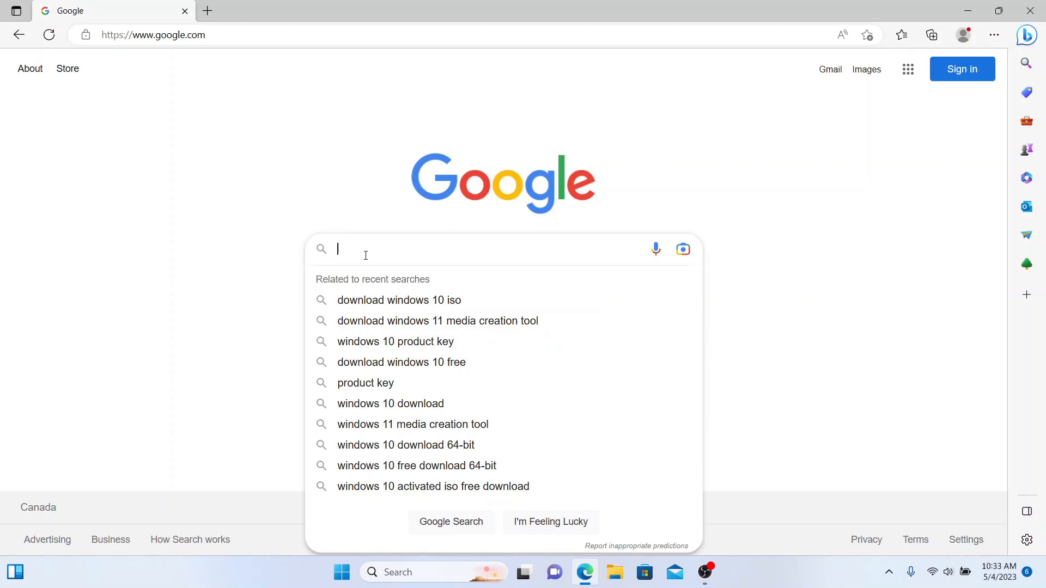
text(download windows 10 media creation tool)
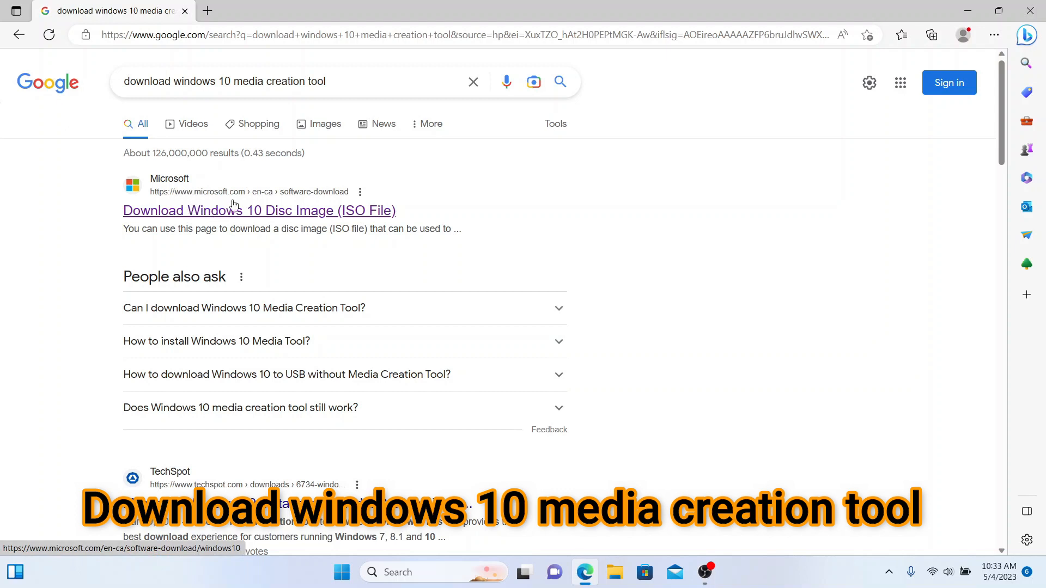
click(259, 210)
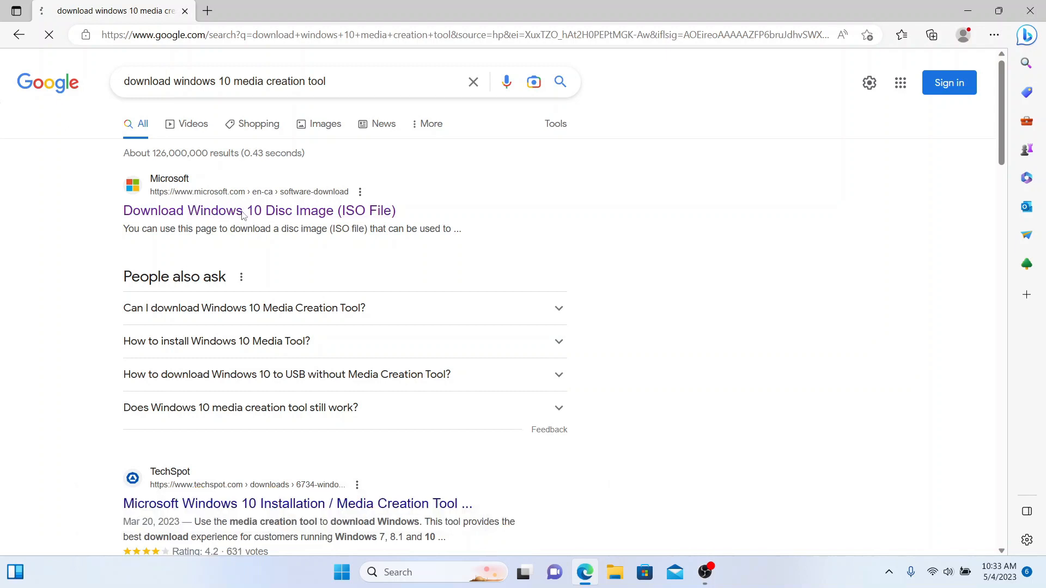
click(259, 210)
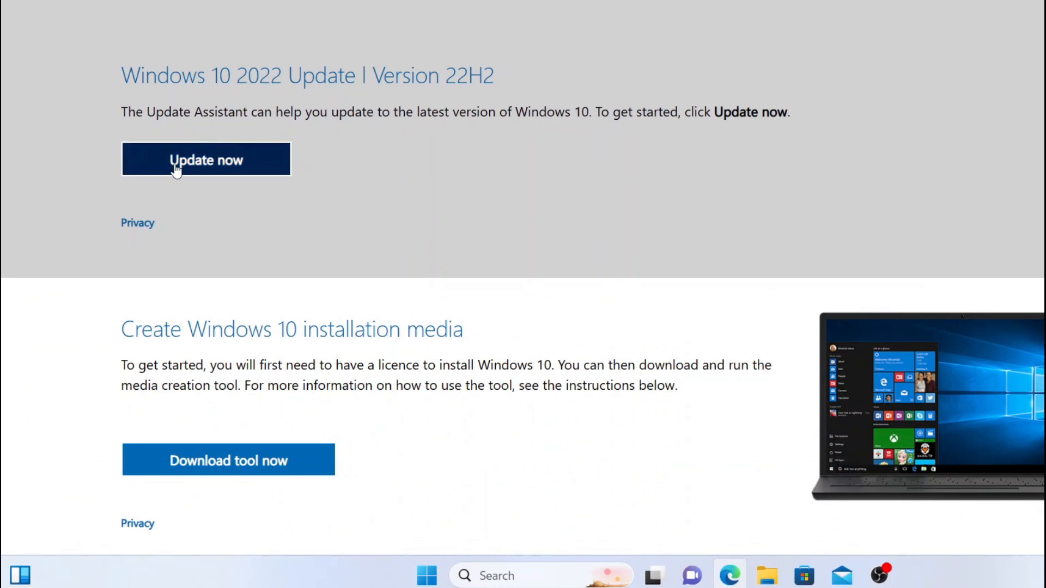
Download the Media Creation Tool and run MediaCreationTool22H2.exe from Edge Downloads
scroll(down, 3)
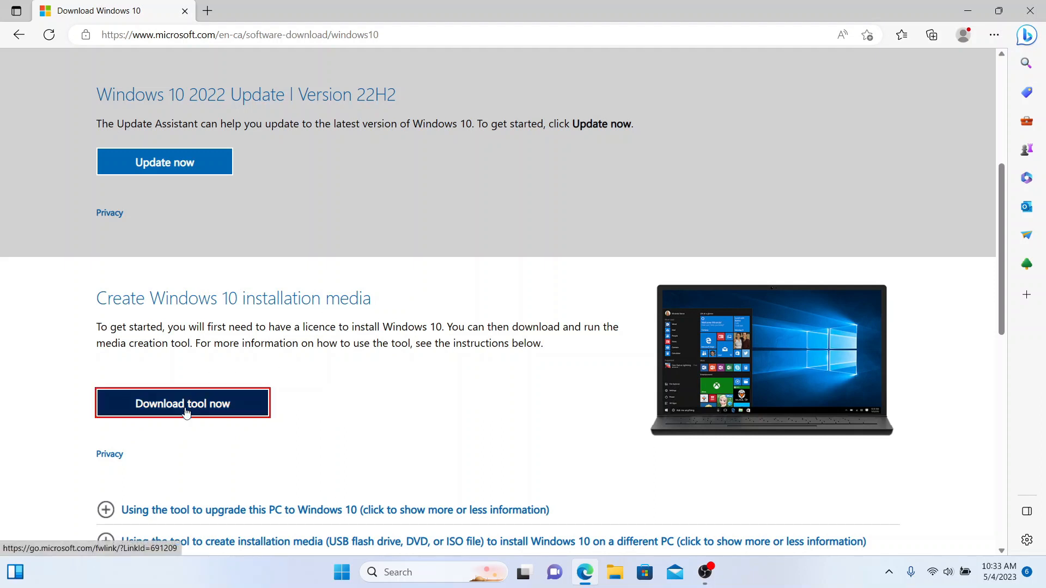
click(182, 403)
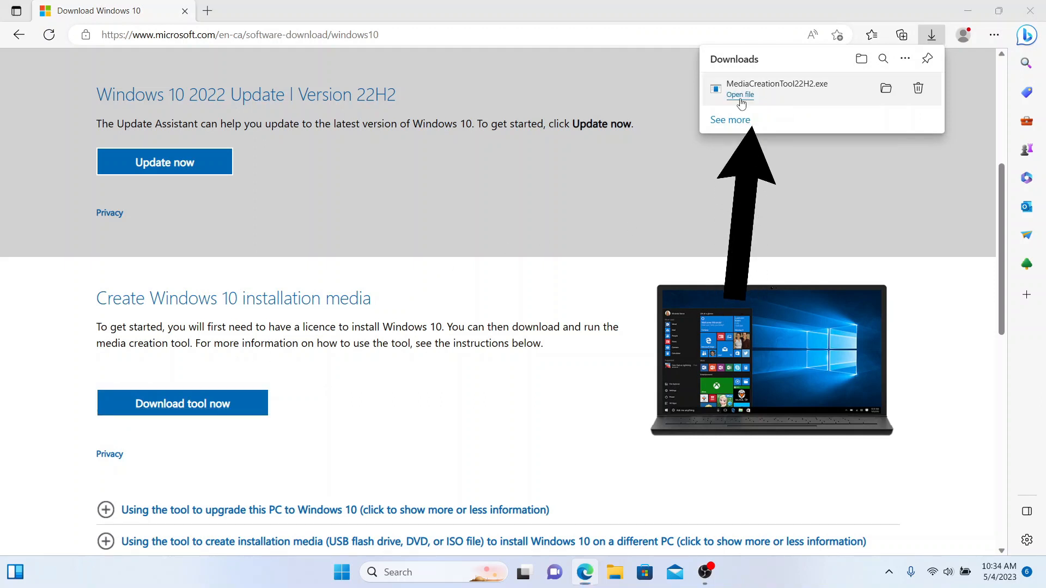
click(739, 94)
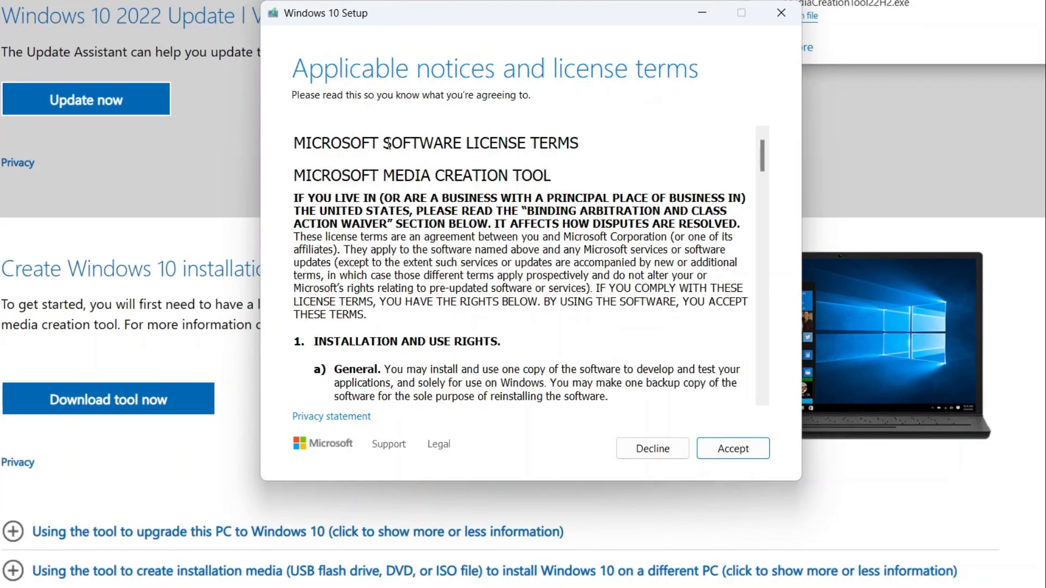
Accept the tool's license terms and continue with 'Upgrade this PC now'
click(732, 448)
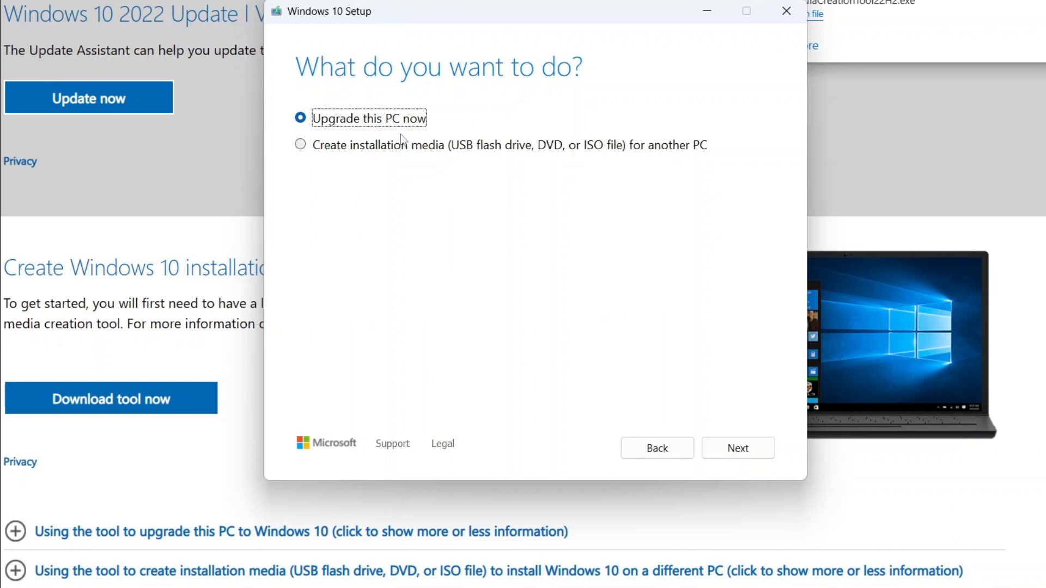
mouse_move(403, 158)
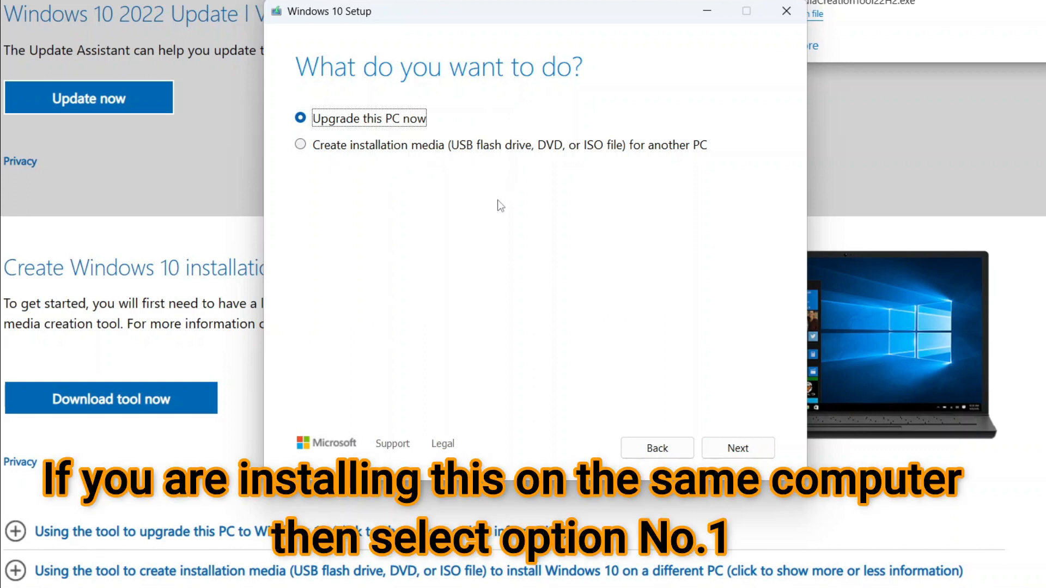
mouse_move(629, 254)
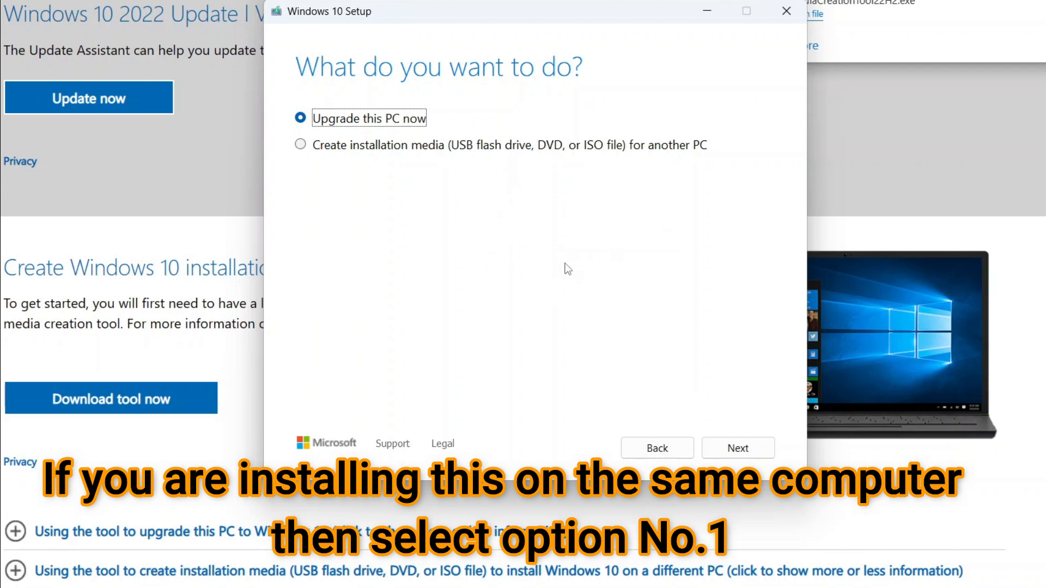
mouse_move(476, 272)
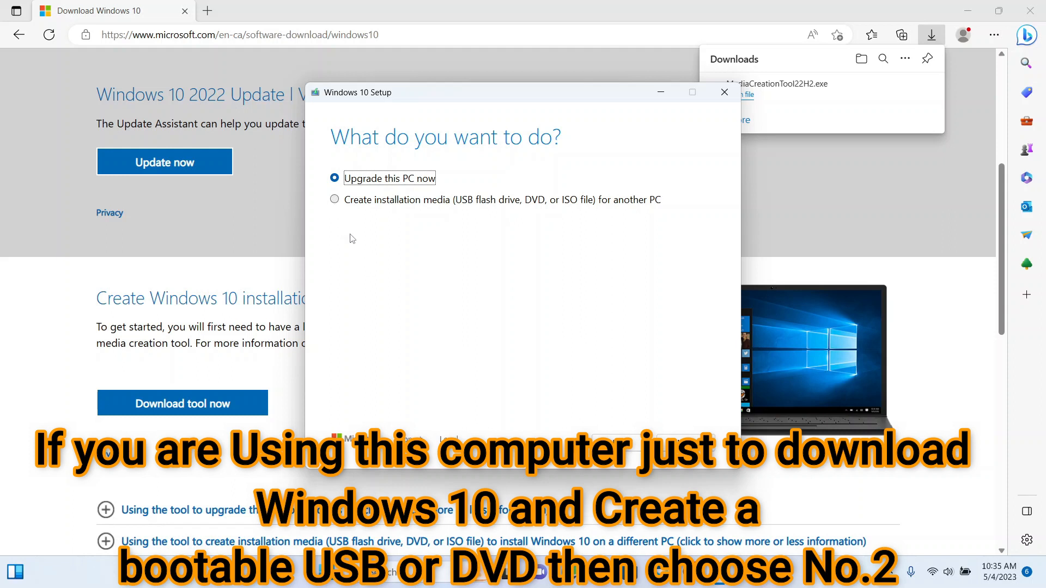
mouse_move(472, 309)
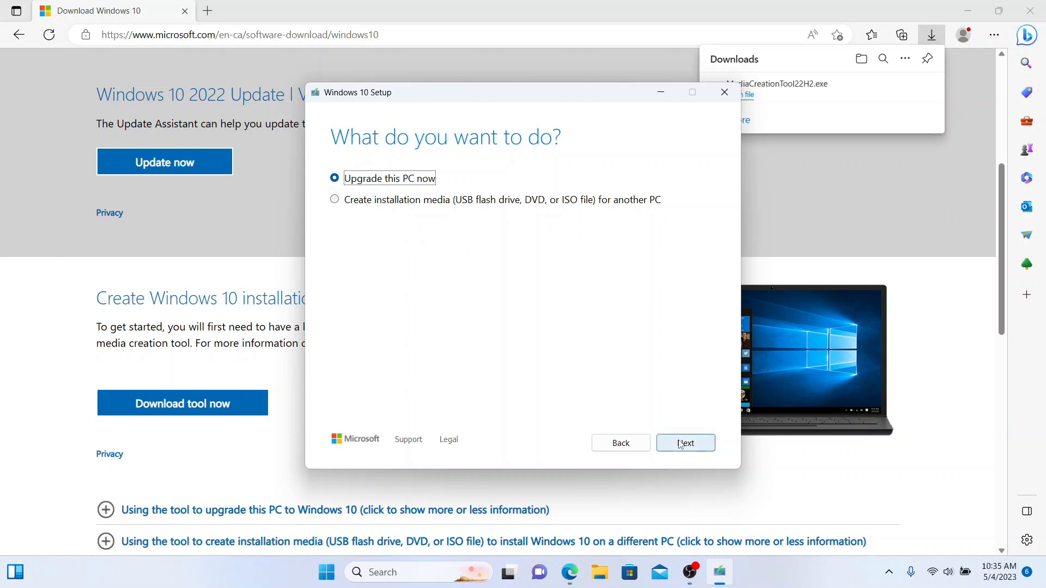
click(685, 444)
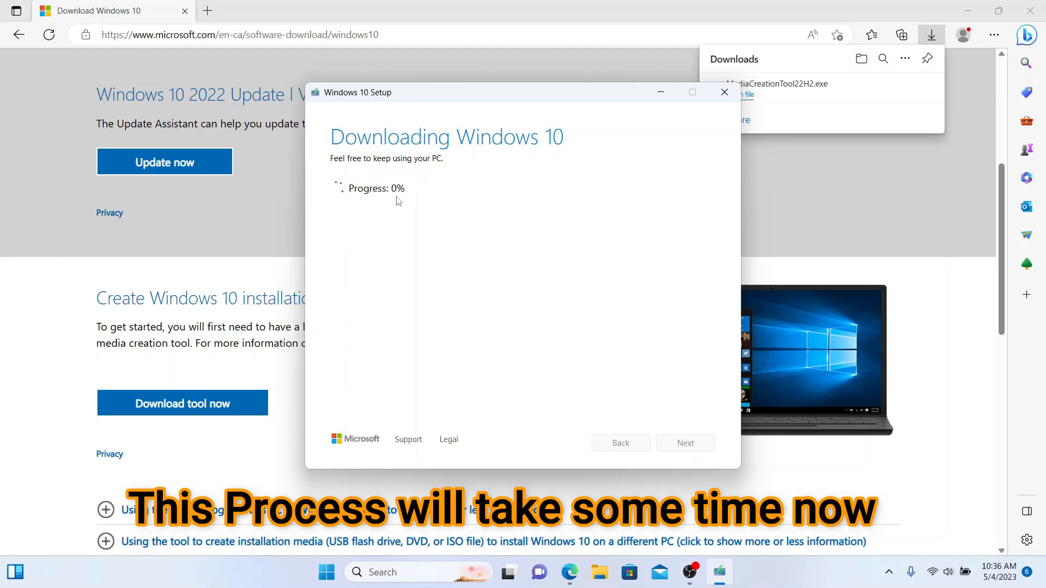
mouse_move(446, 252)
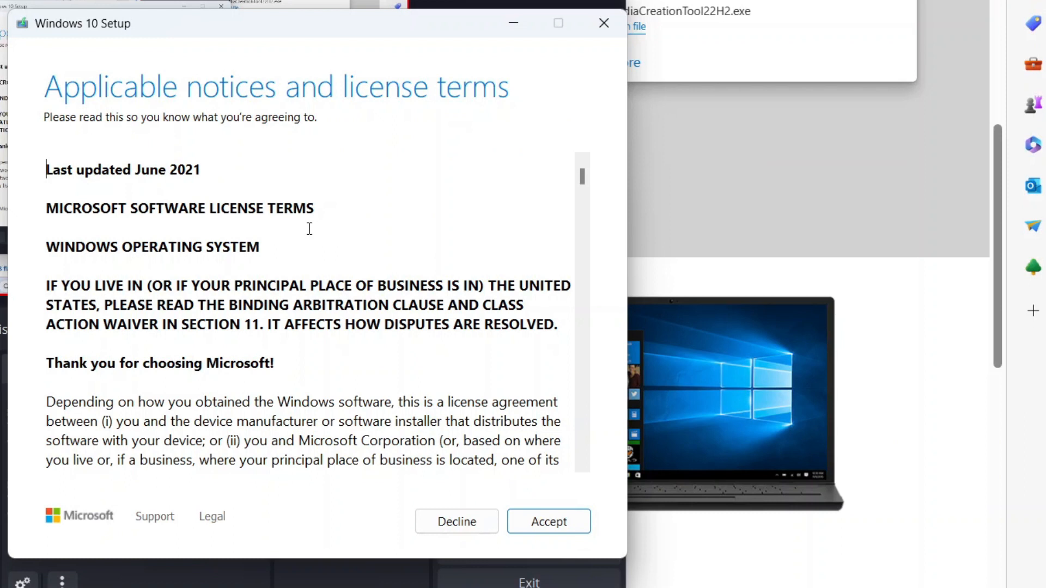
Accept the Windows license, choose to keep Nothing and confirm the selection
click(548, 522)
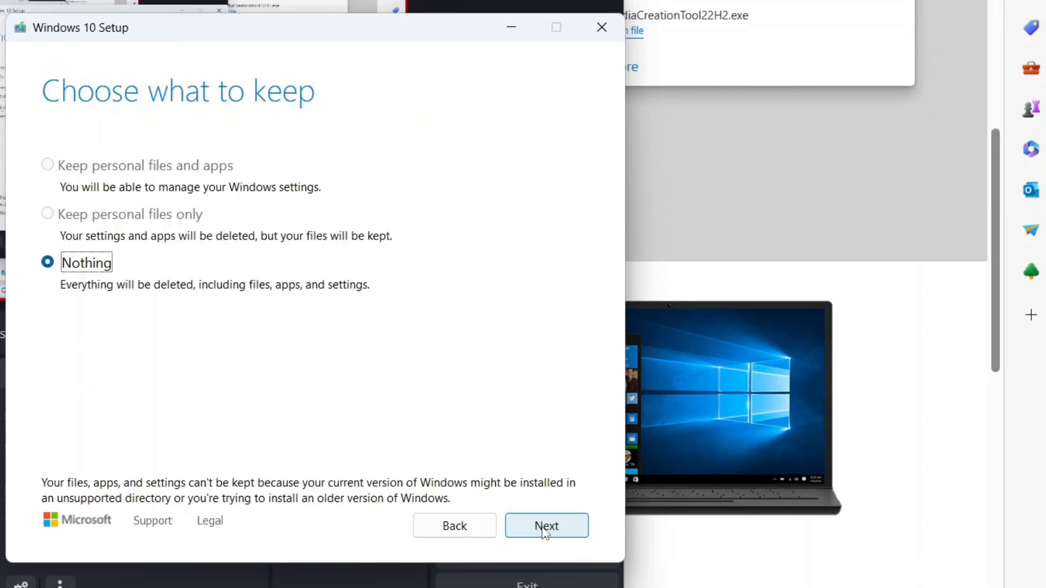
mouse_move(77, 178)
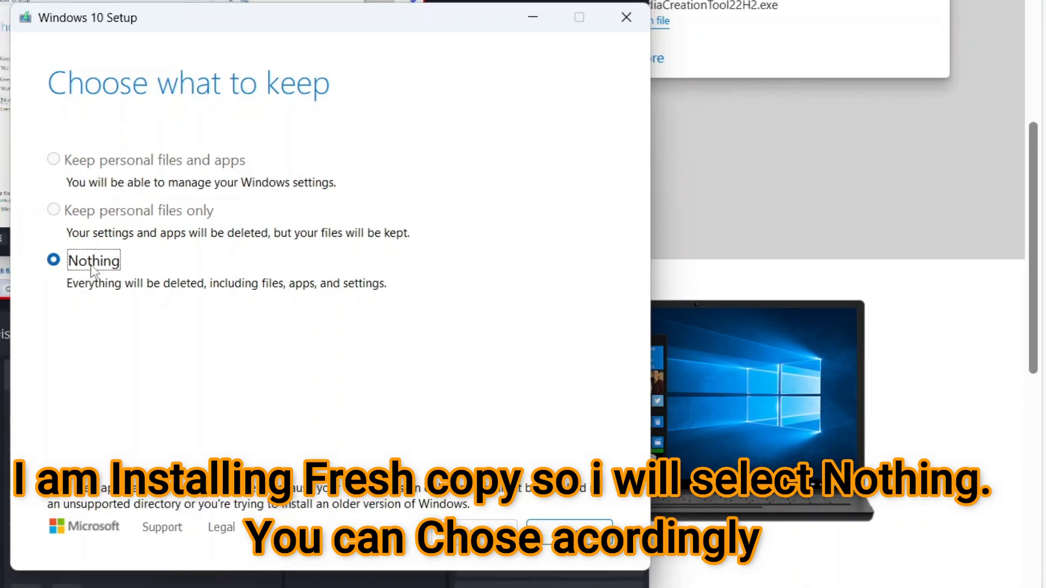
mouse_move(320, 326)
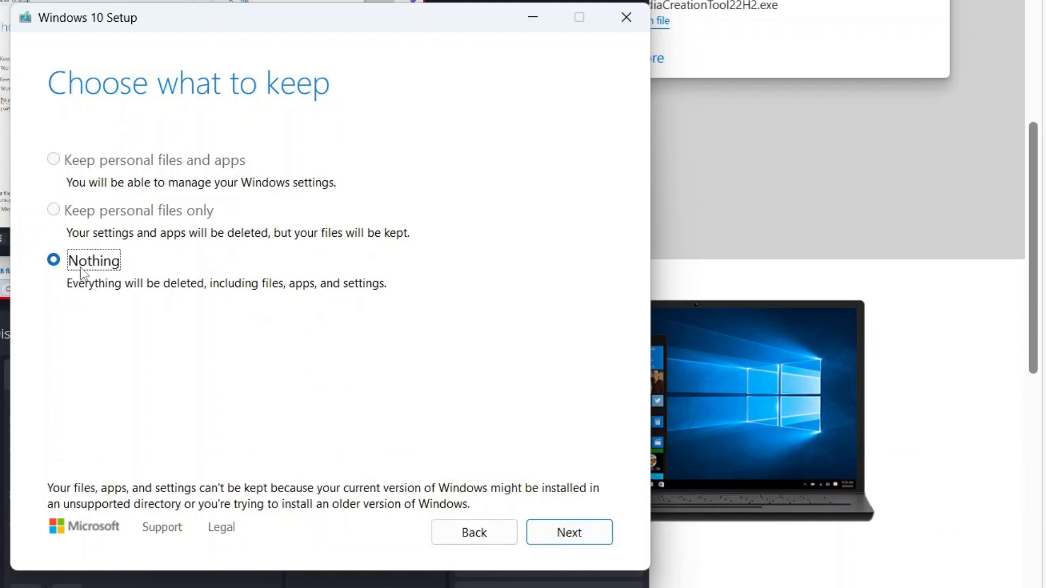
mouse_move(569, 533)
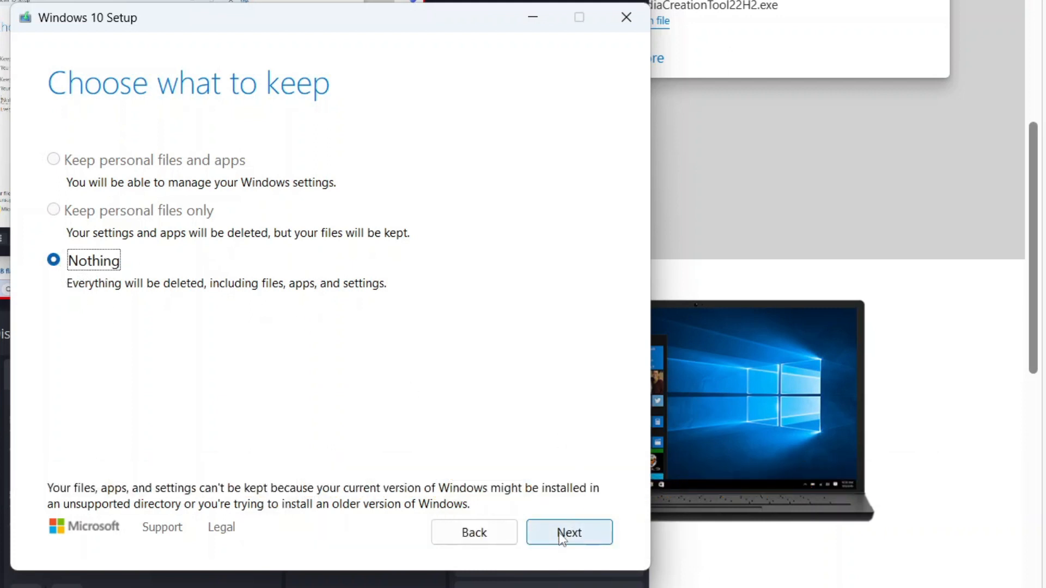
click(569, 532)
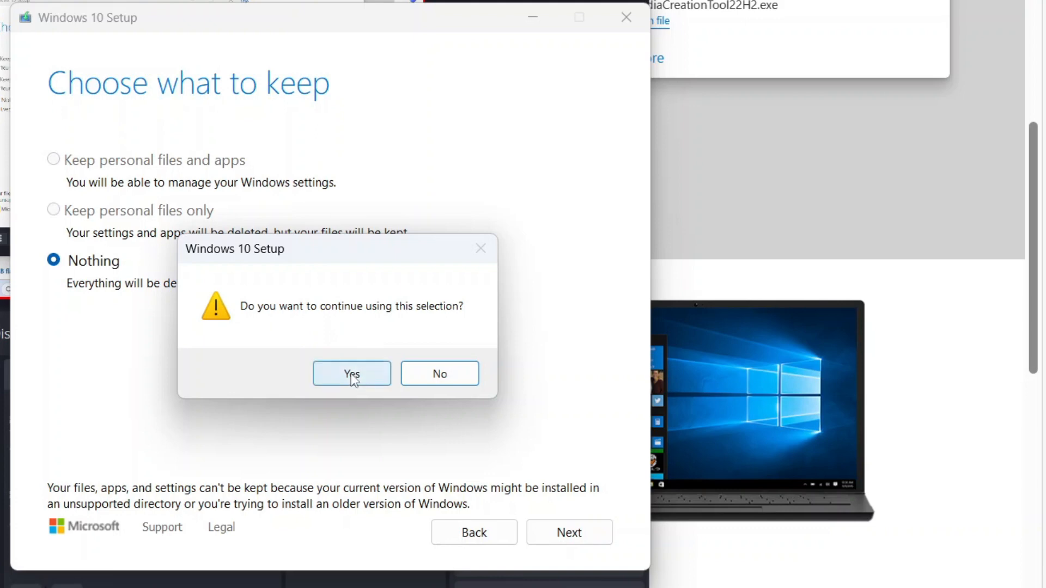
click(352, 372)
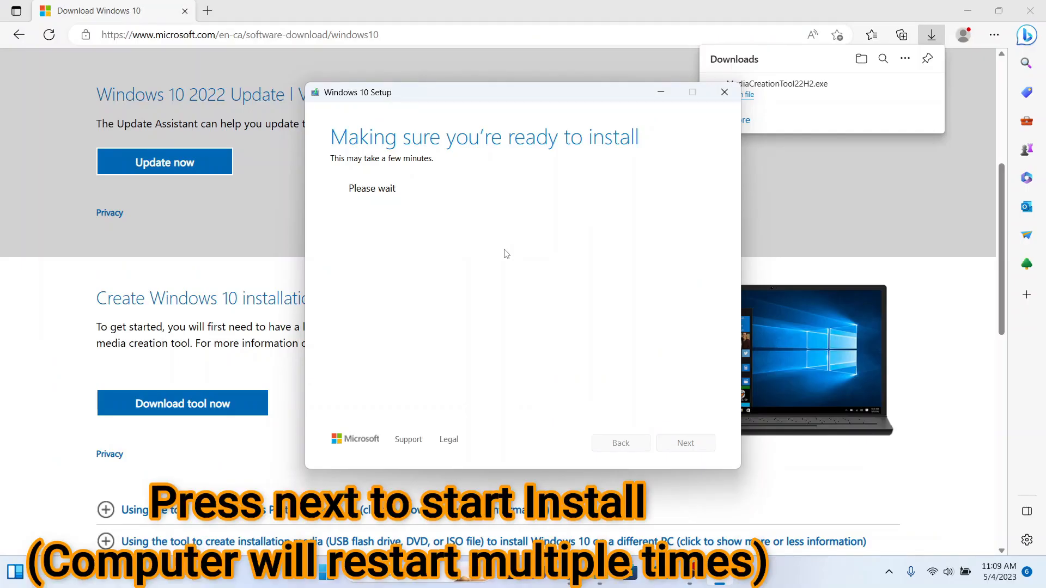
Start installing Windows 10 Pro and confirm United States as the region
click(685, 443)
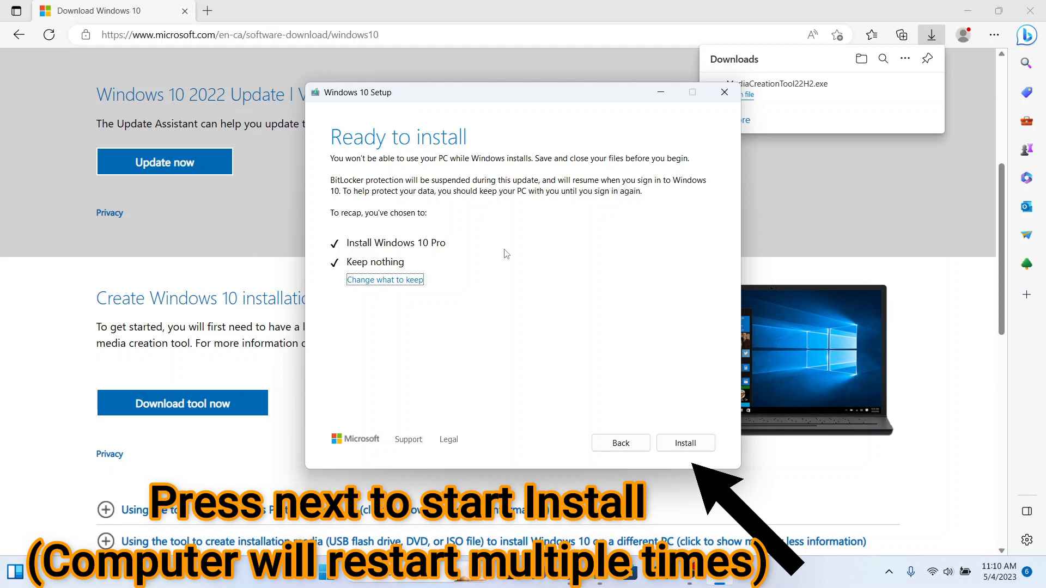
click(685, 443)
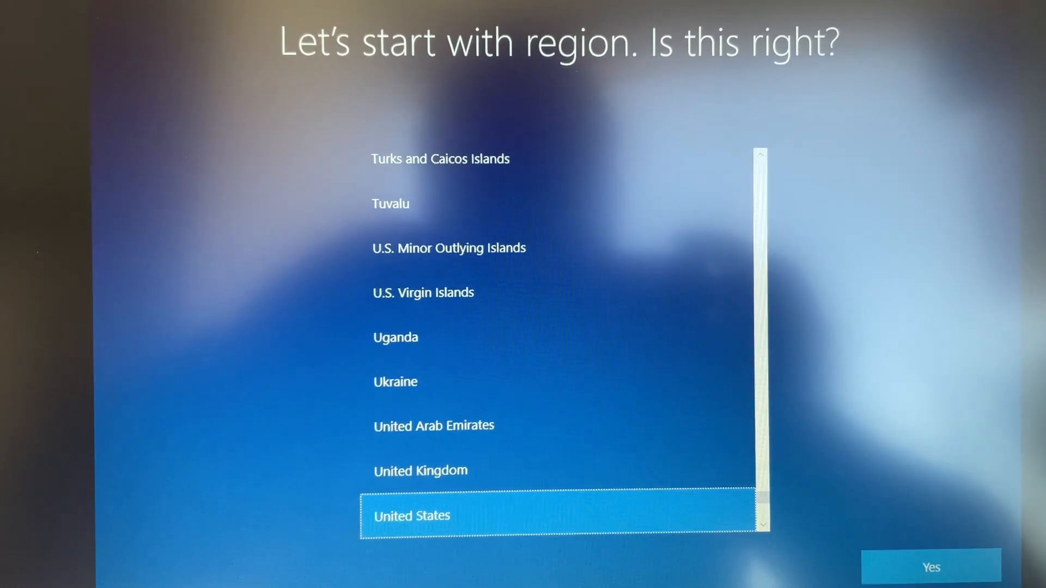
click(931, 566)
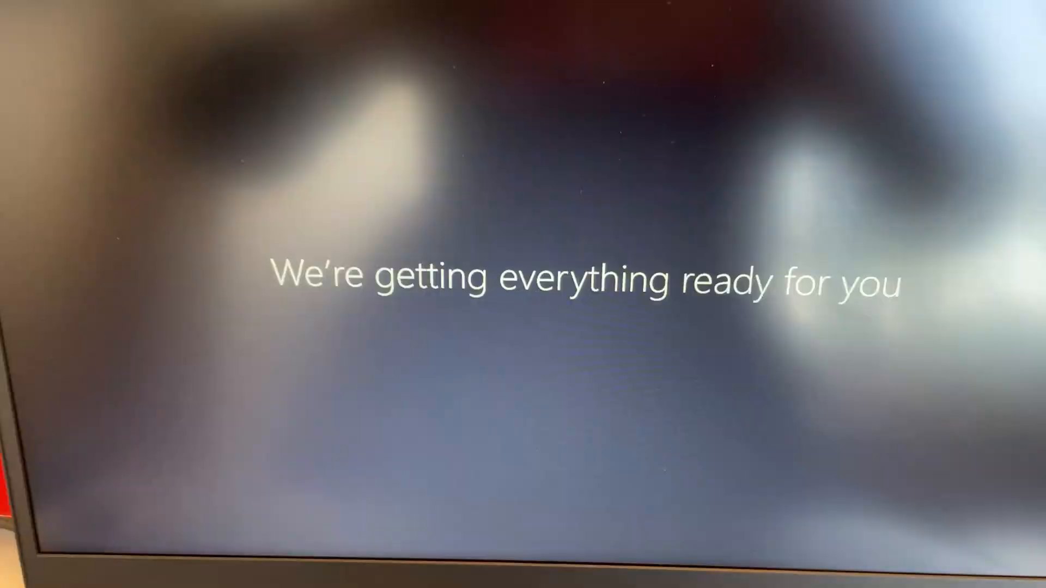